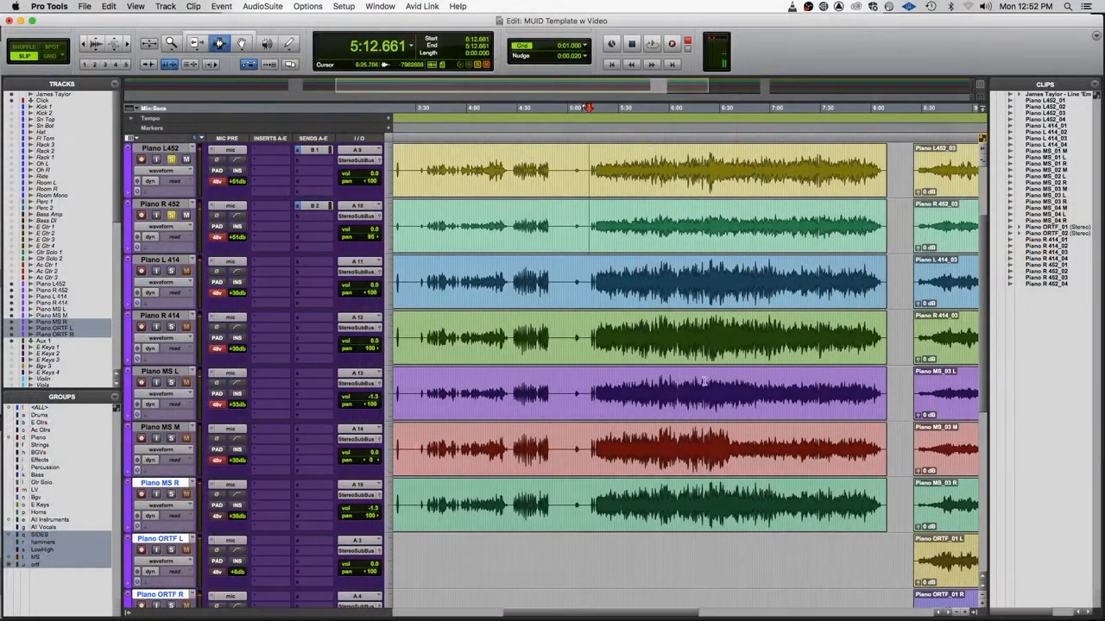
Scroll the Edit window right along the timeline to reach the section to split.
scroll(right, 3)
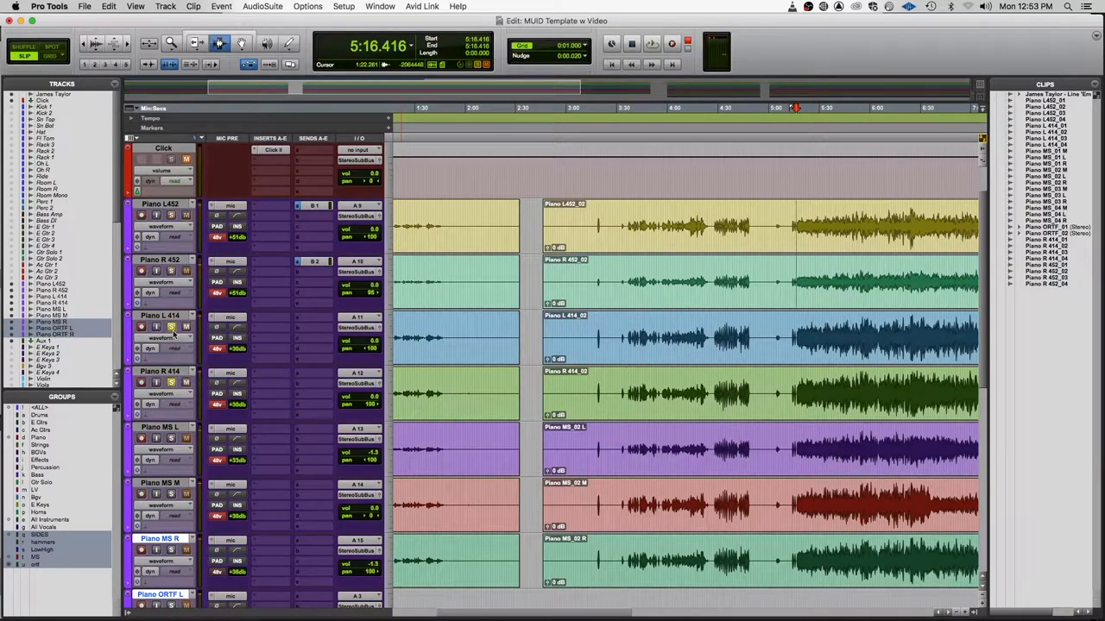
Start a selection in the ruler area above the piano tracks for the second gap.
click(653, 43)
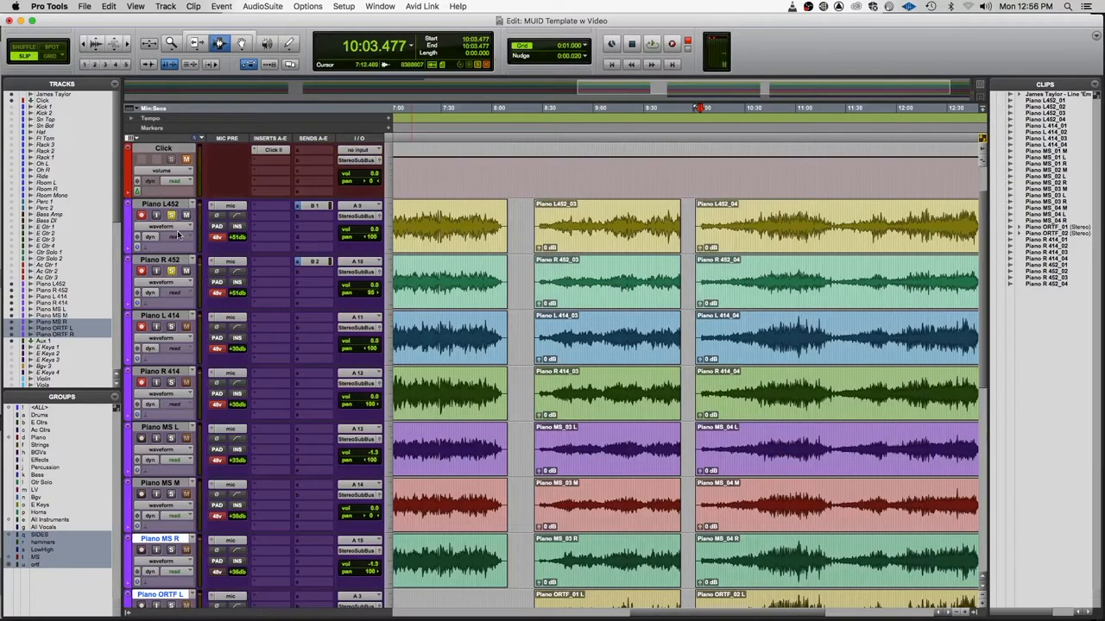
mouse_move(176, 239)
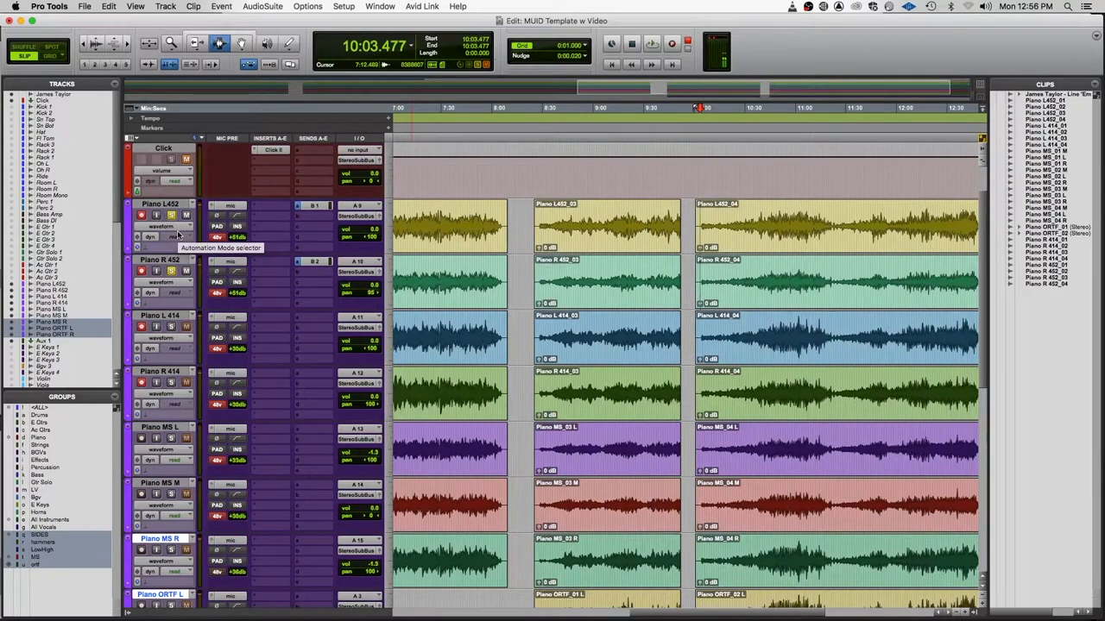
Work at the top of the track area, then scroll down to bring the ORTF tracks into view.
click(651, 43)
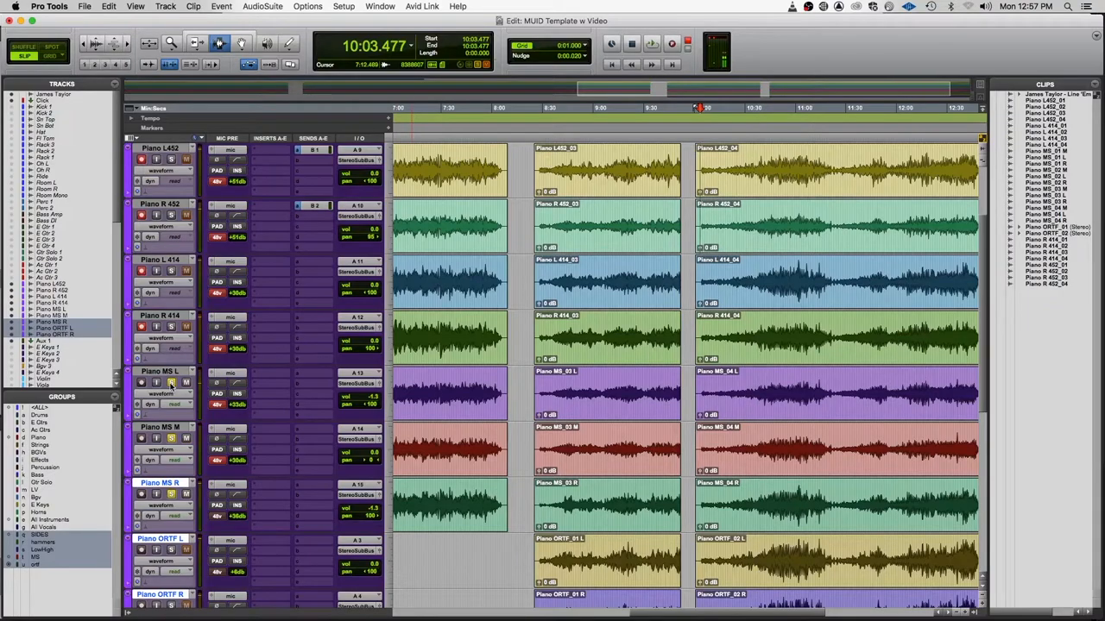
scroll(down, 3)
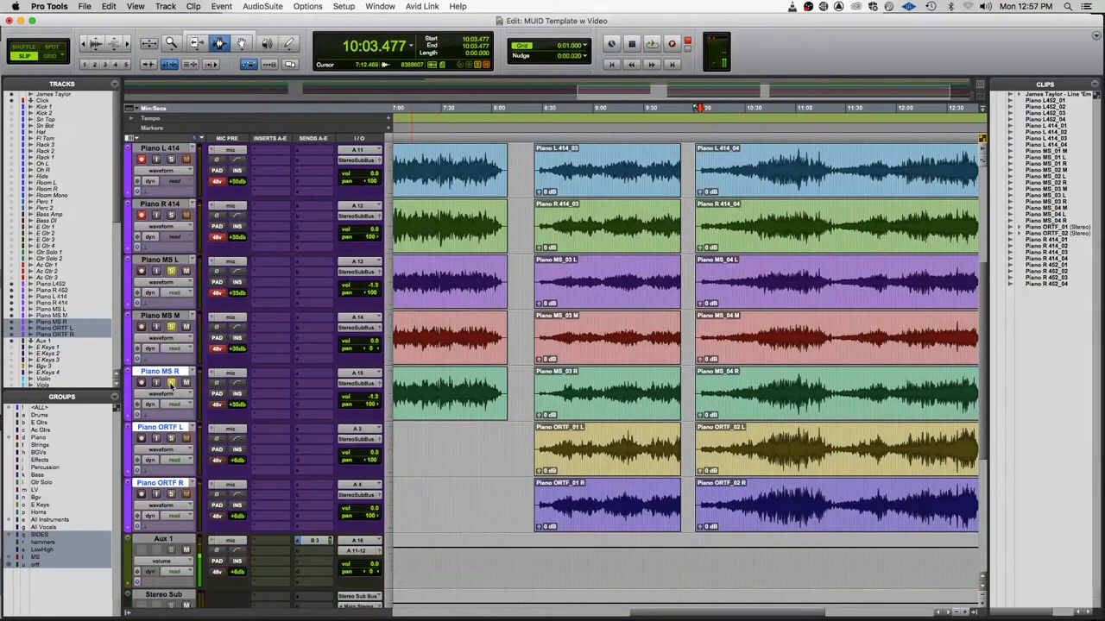